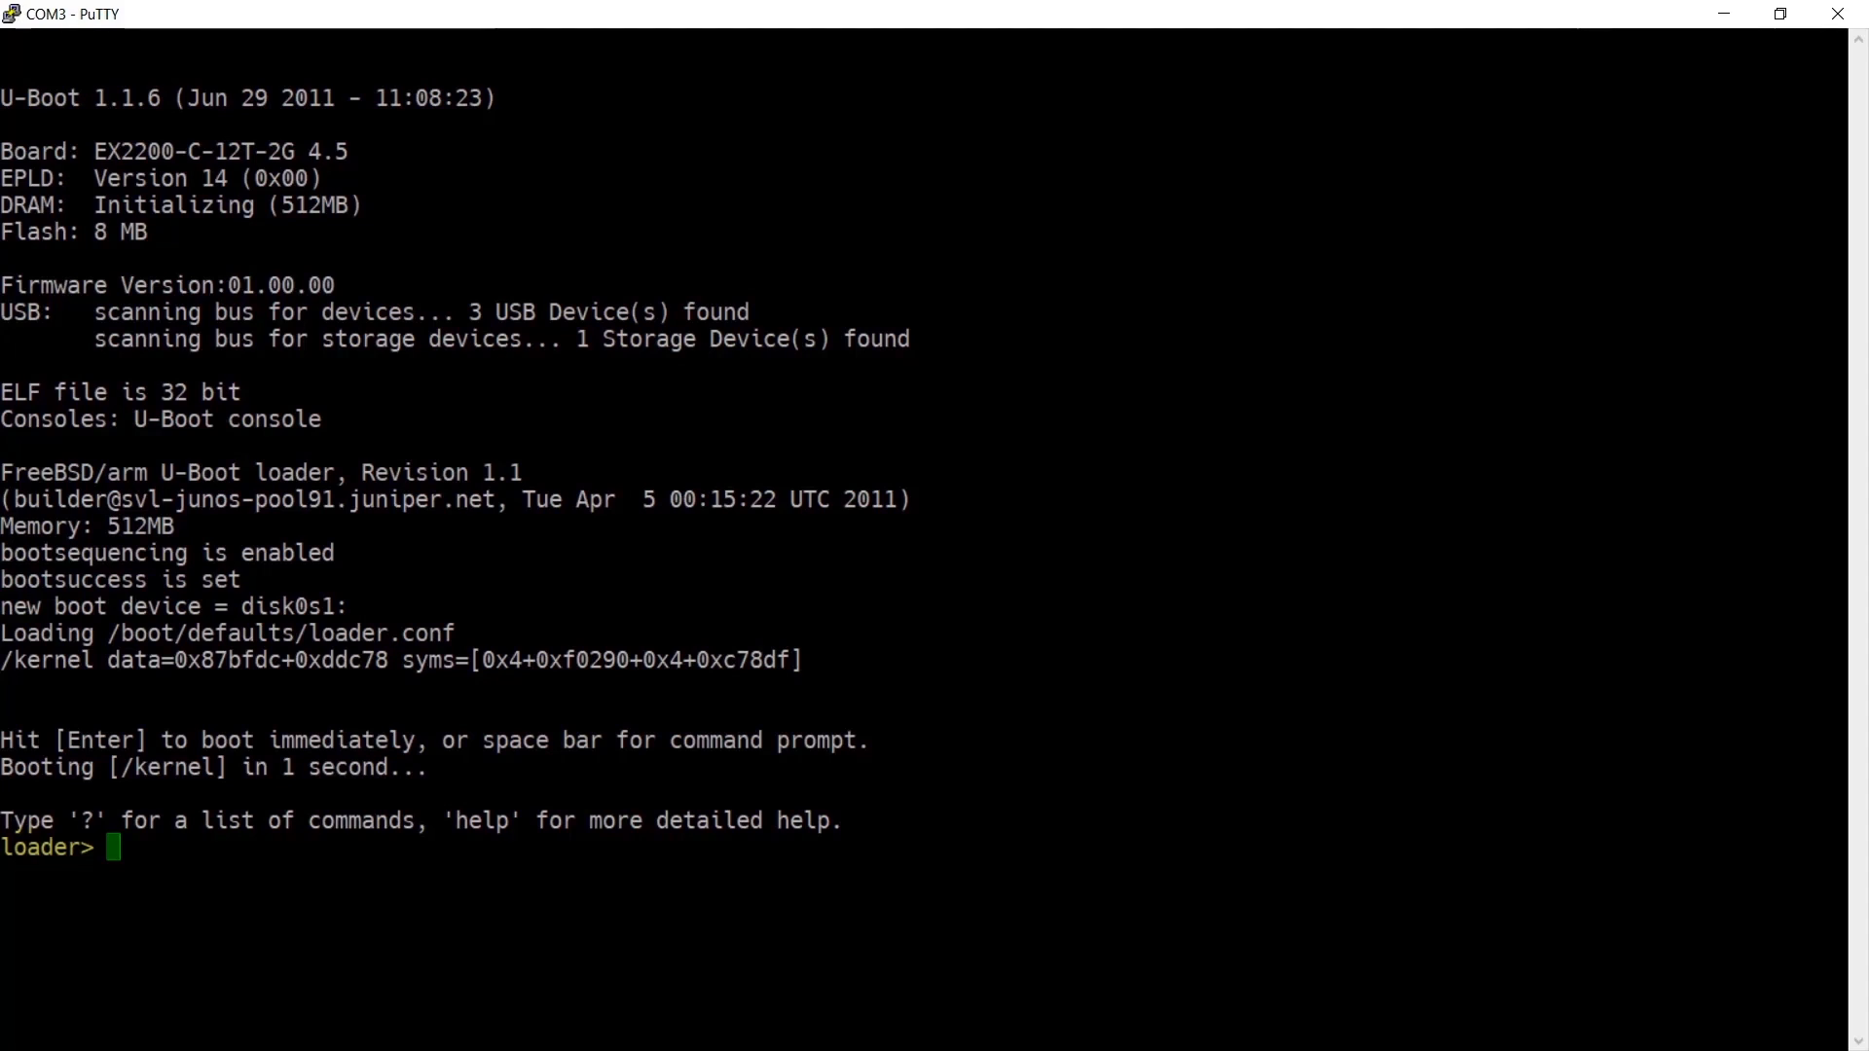
# - Boot the switch into single-user mode with 'boot -s' at the loader> prompt
pyautogui.write('boot -s')
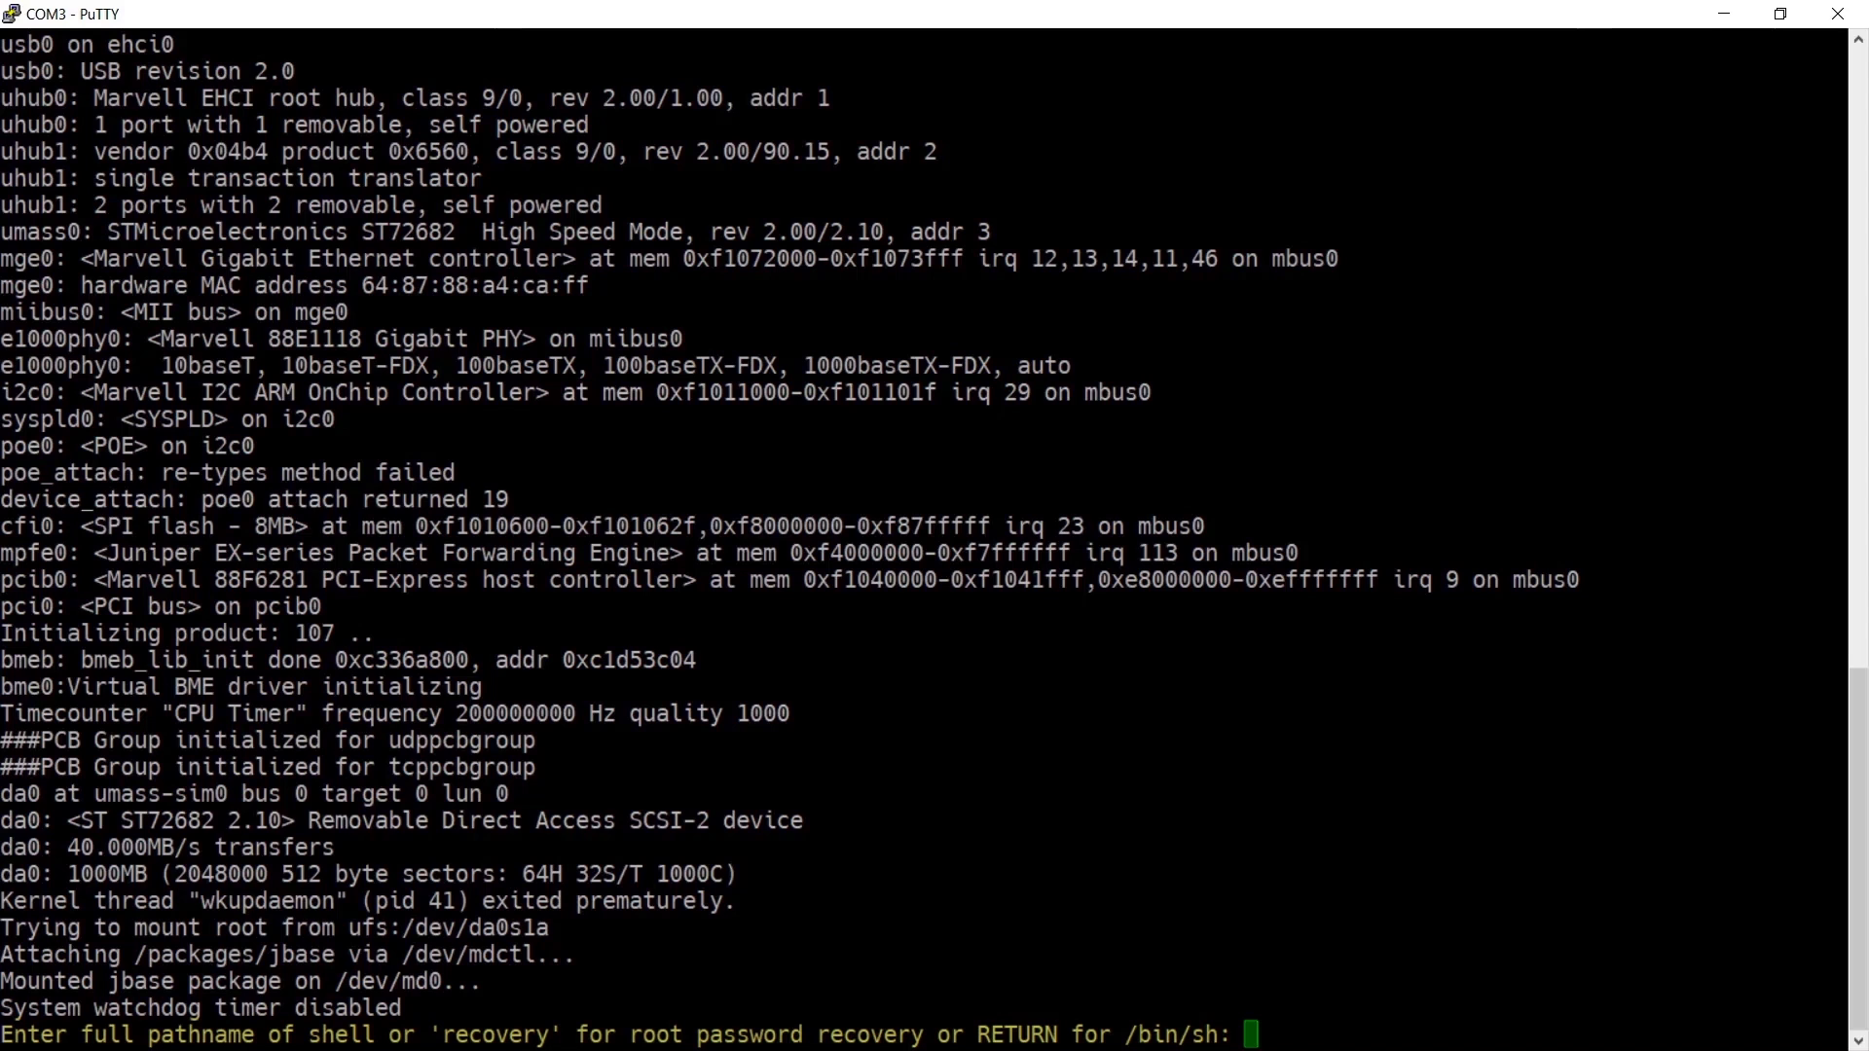
# - Choose 'recovery' at the shell prompt to reach the Junos root CLI
pyautogui.write('recovery')
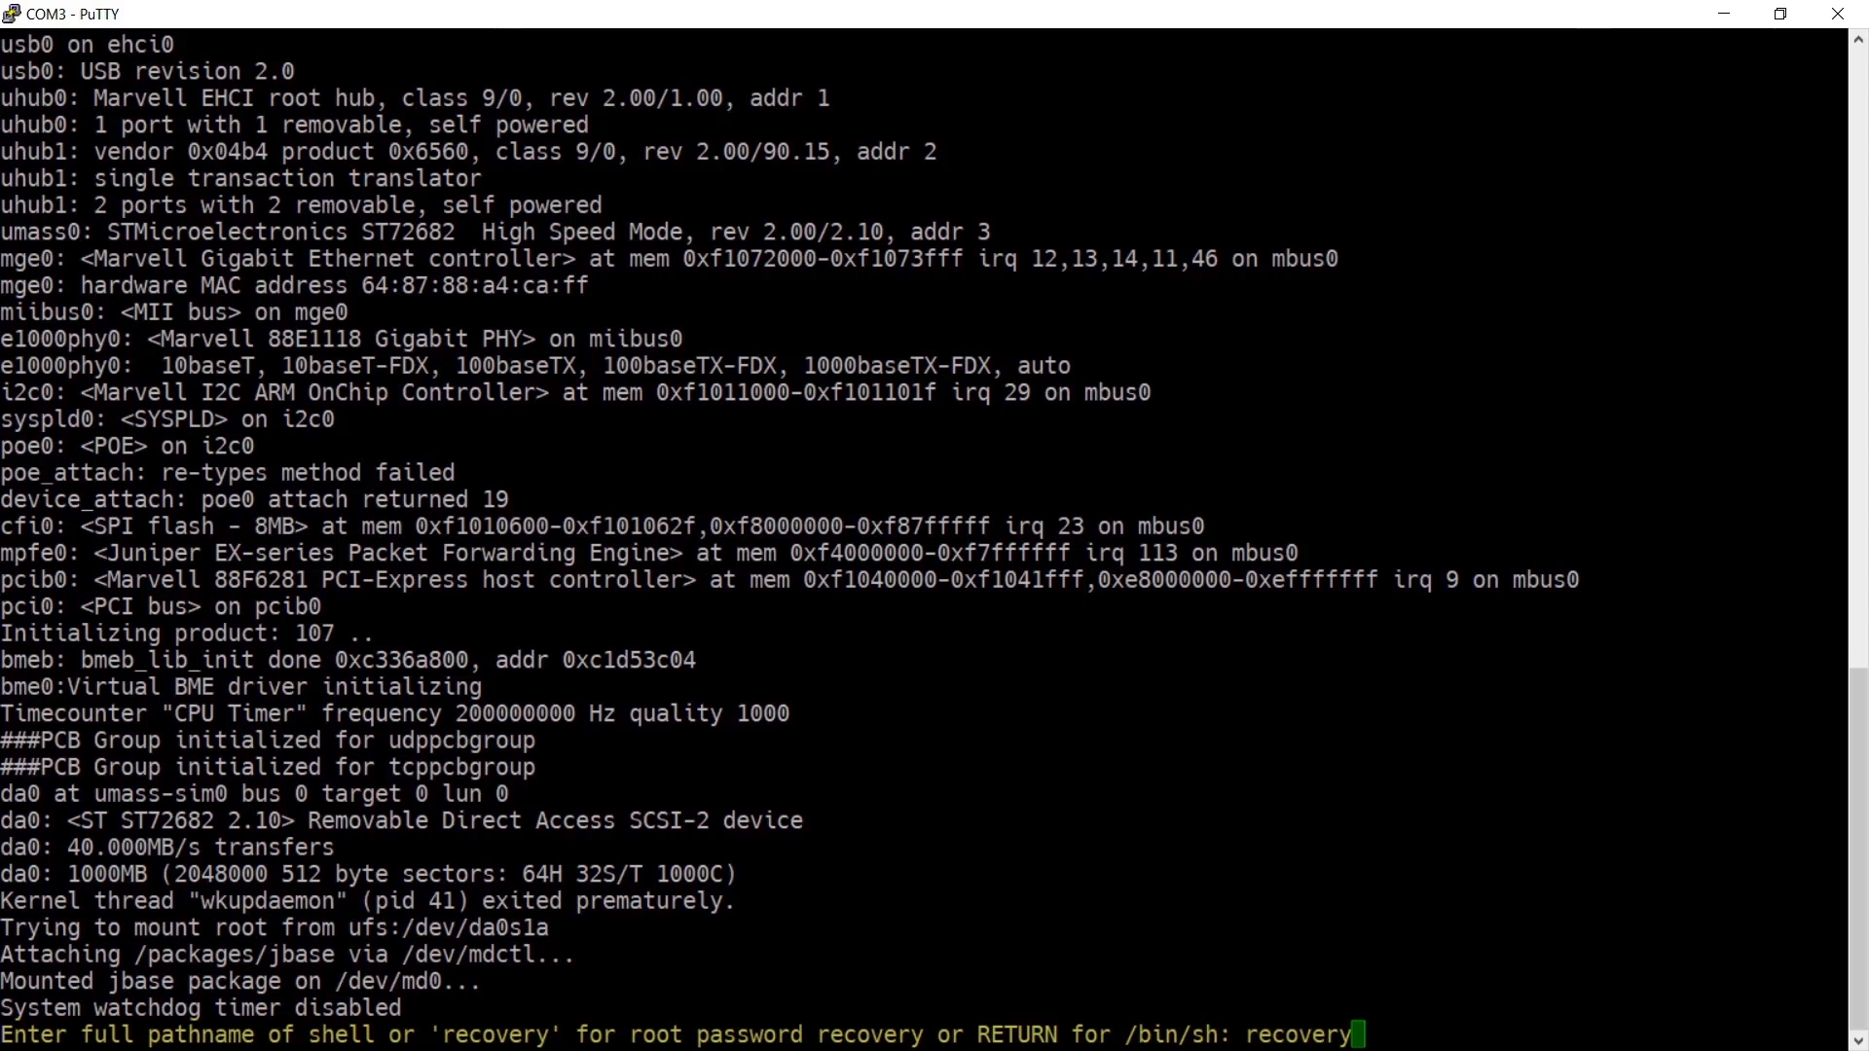
pyautogui.press('Return')
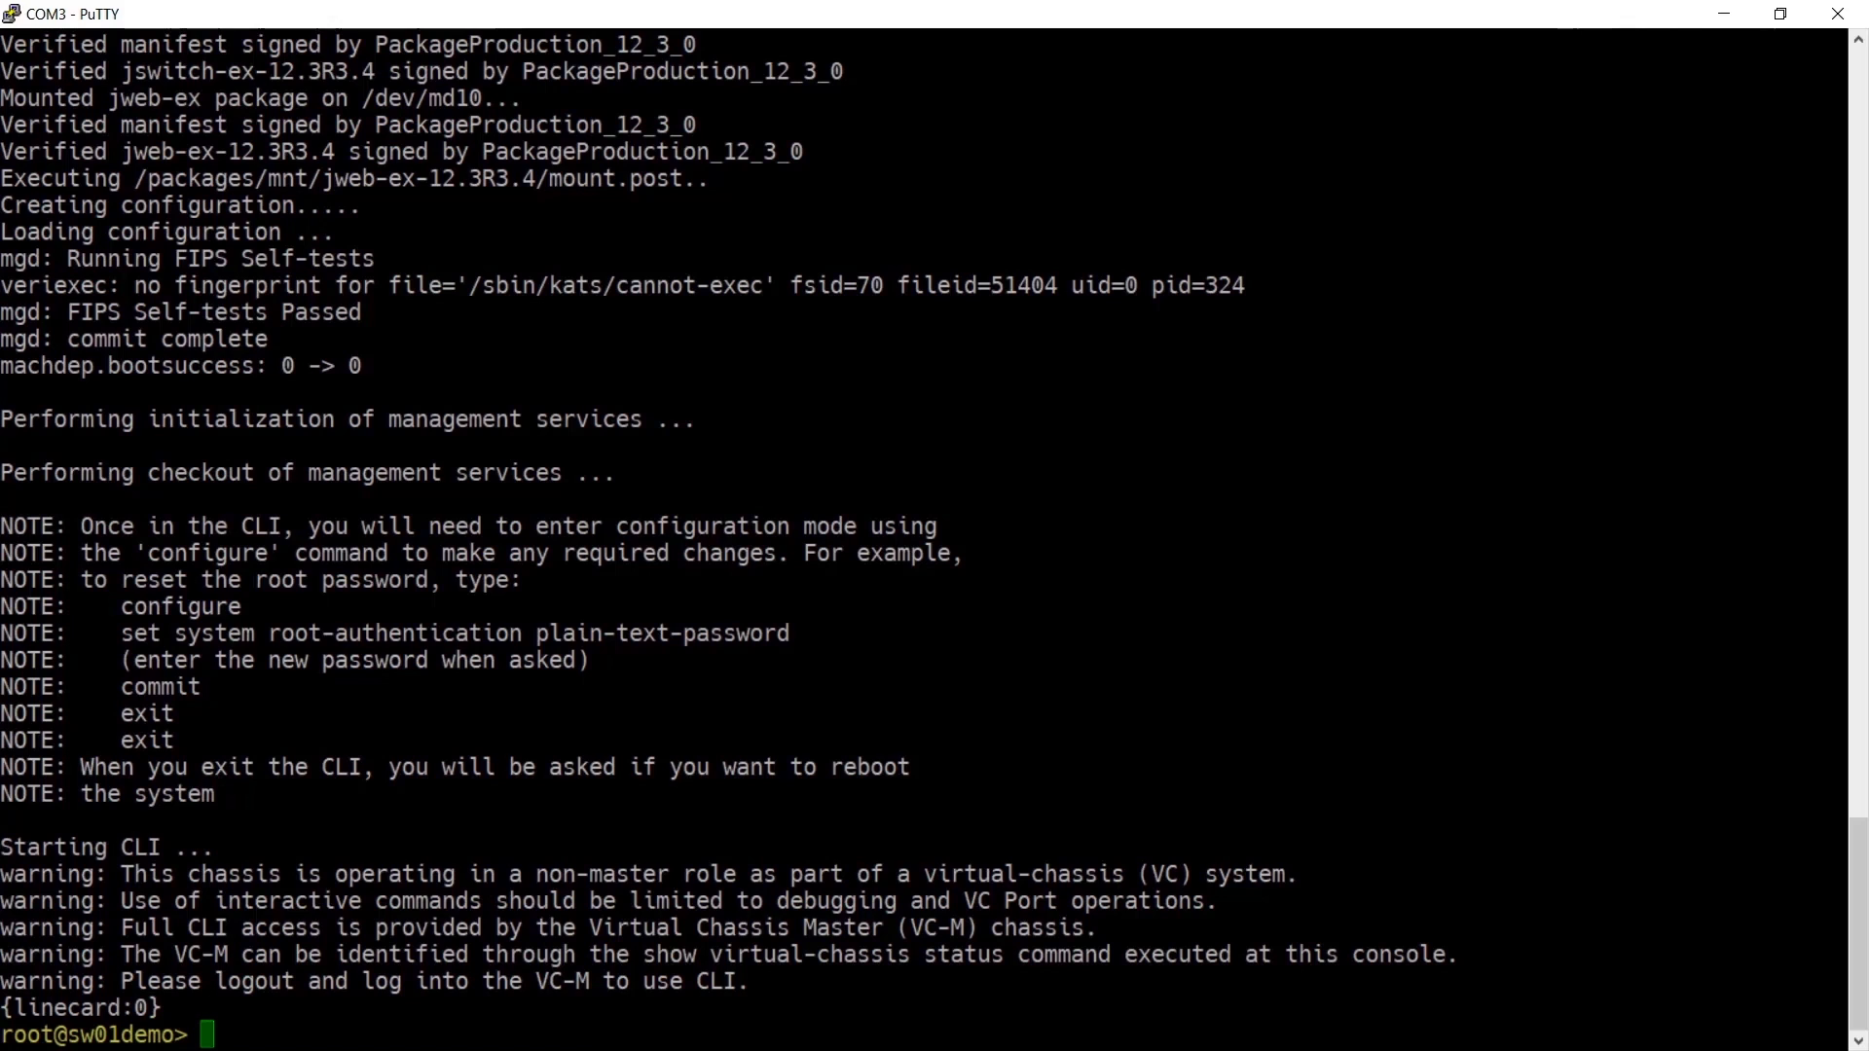
# - Enter configure mode and set a new root plain-text-password, confirming it twice
pyautogui.write('configure')
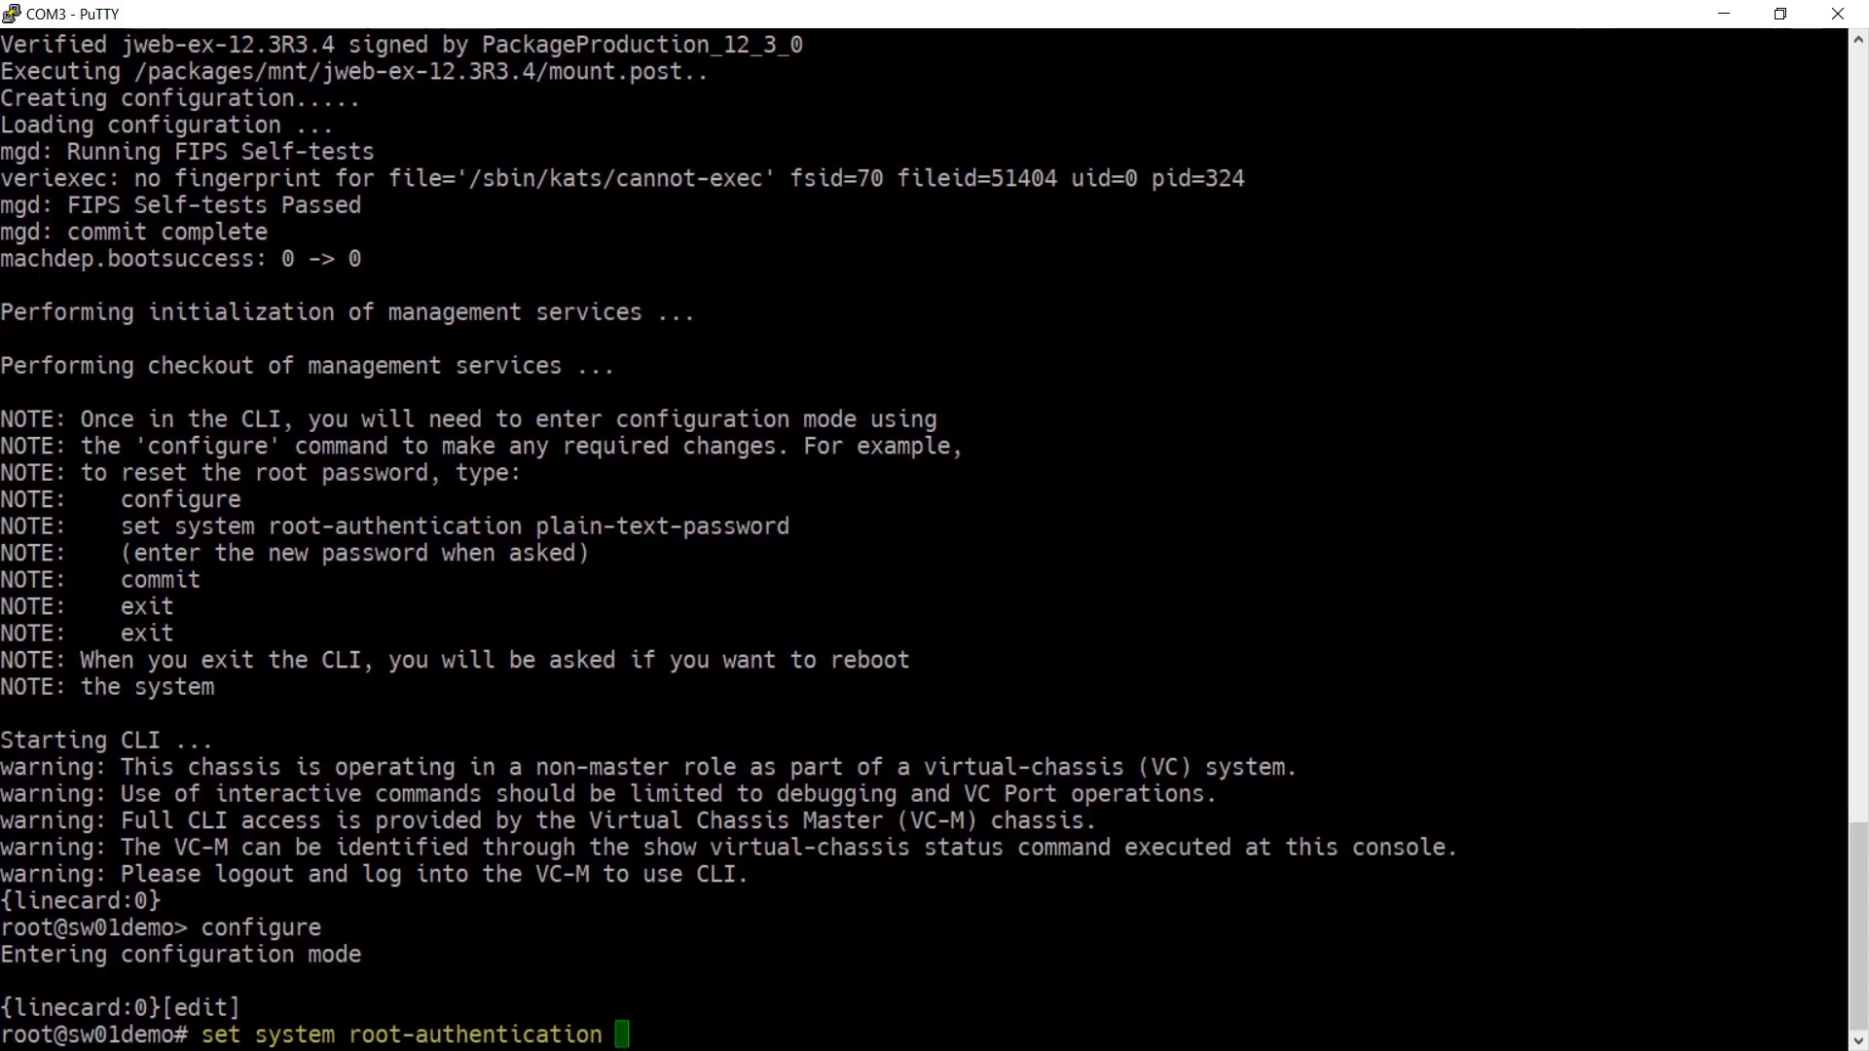
pyautogui.write('plain-text-password')
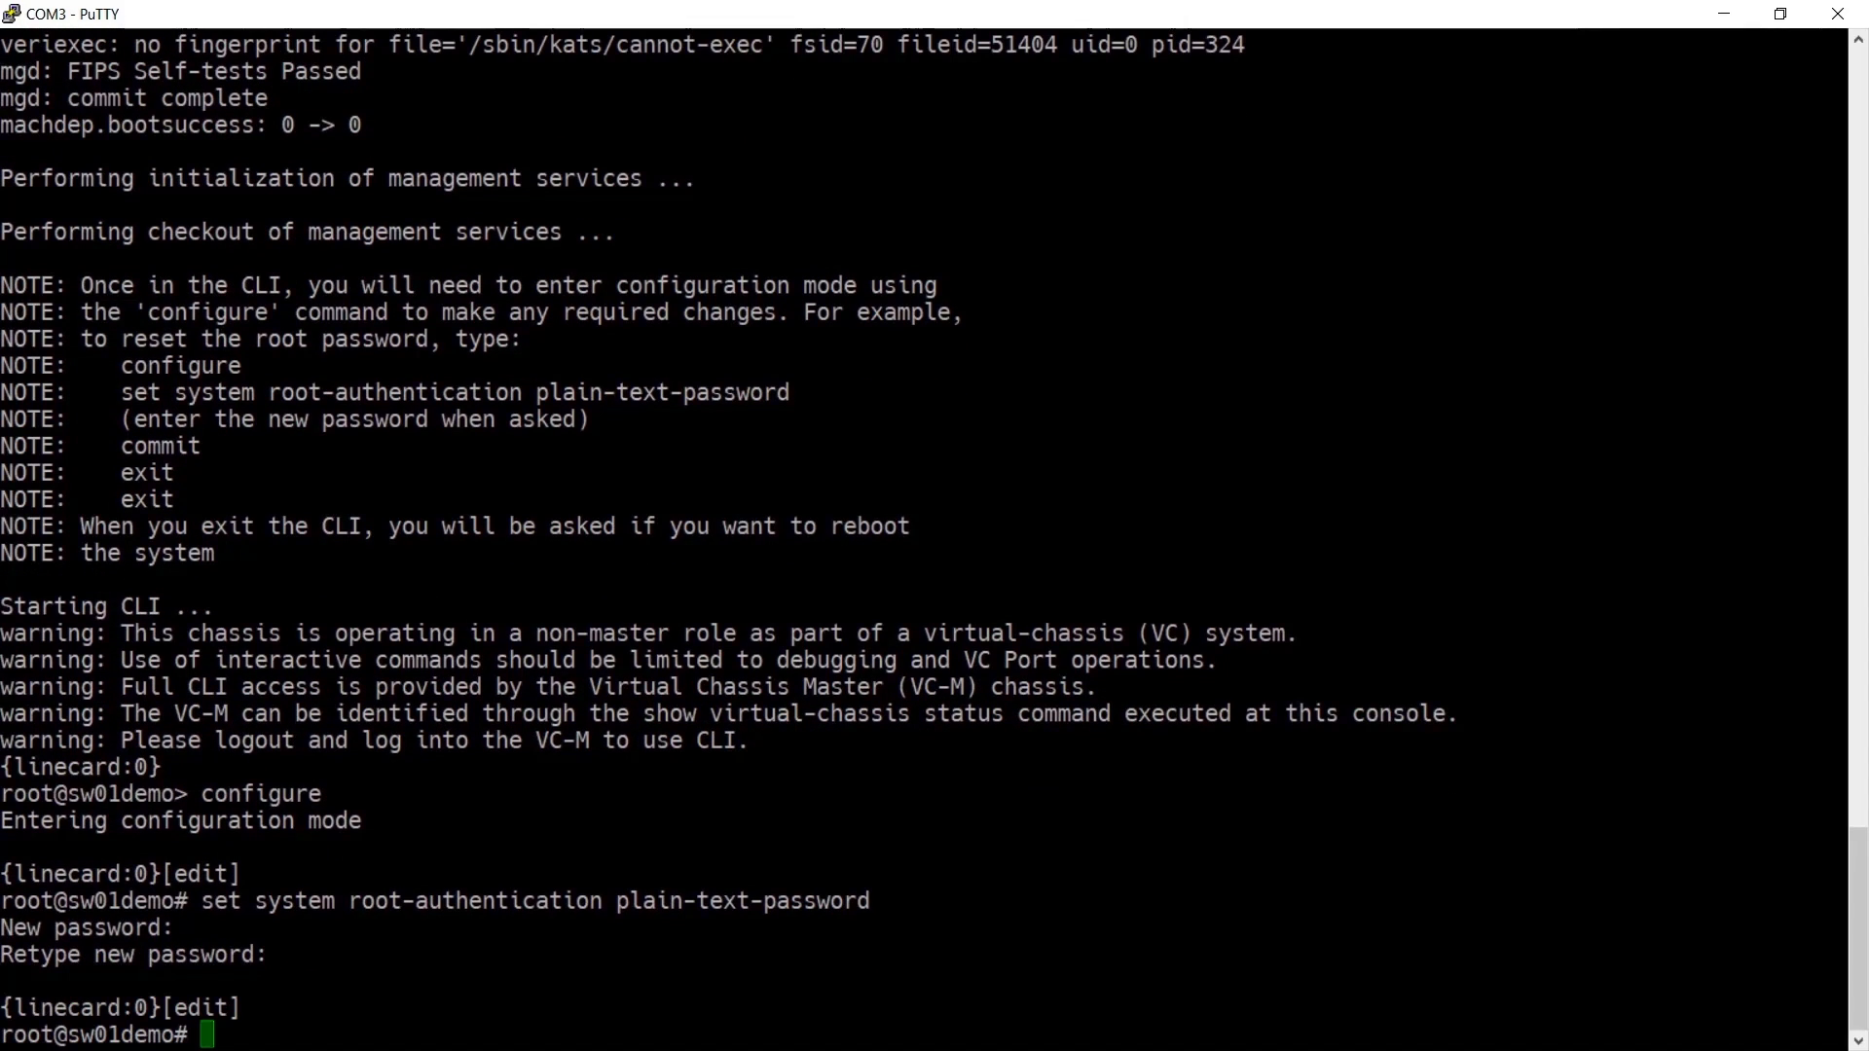
pyautogui.write('s')
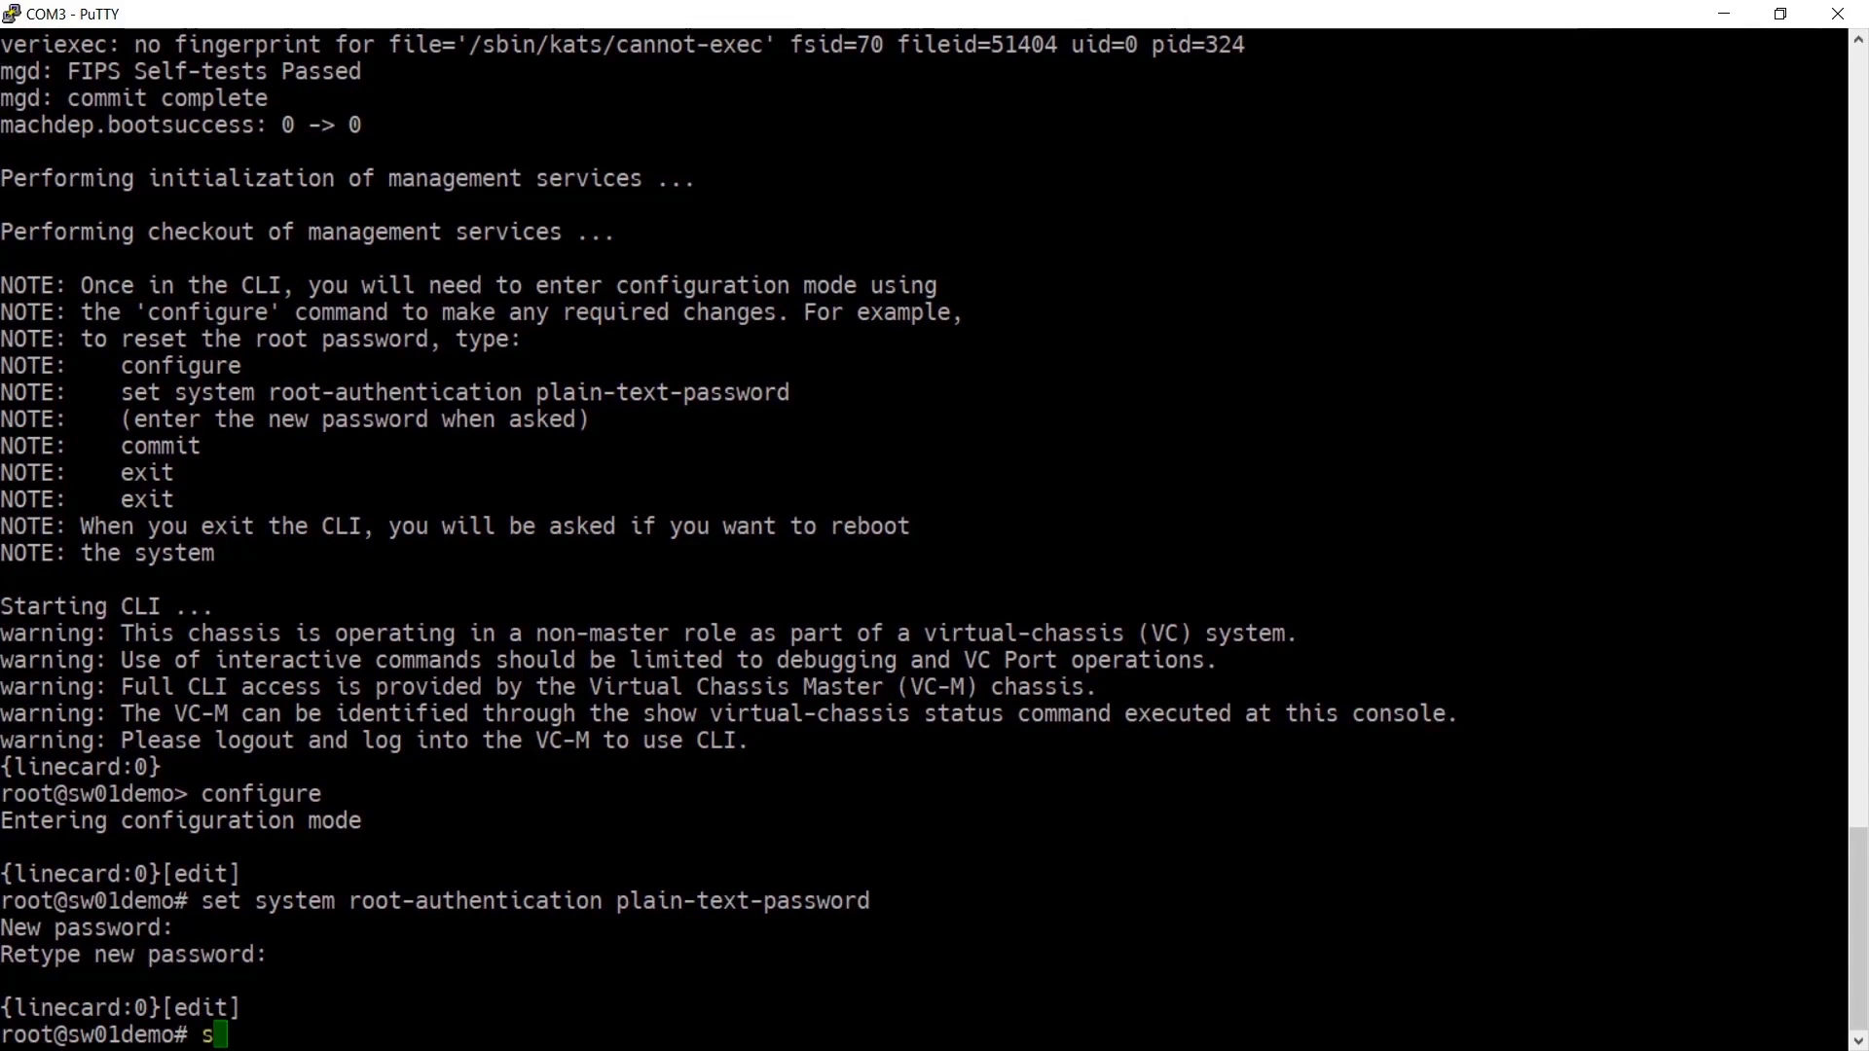
# - Run 'show | compare' to confirm the root encrypted-password hash was replaced
pyautogui.write('how | compare')
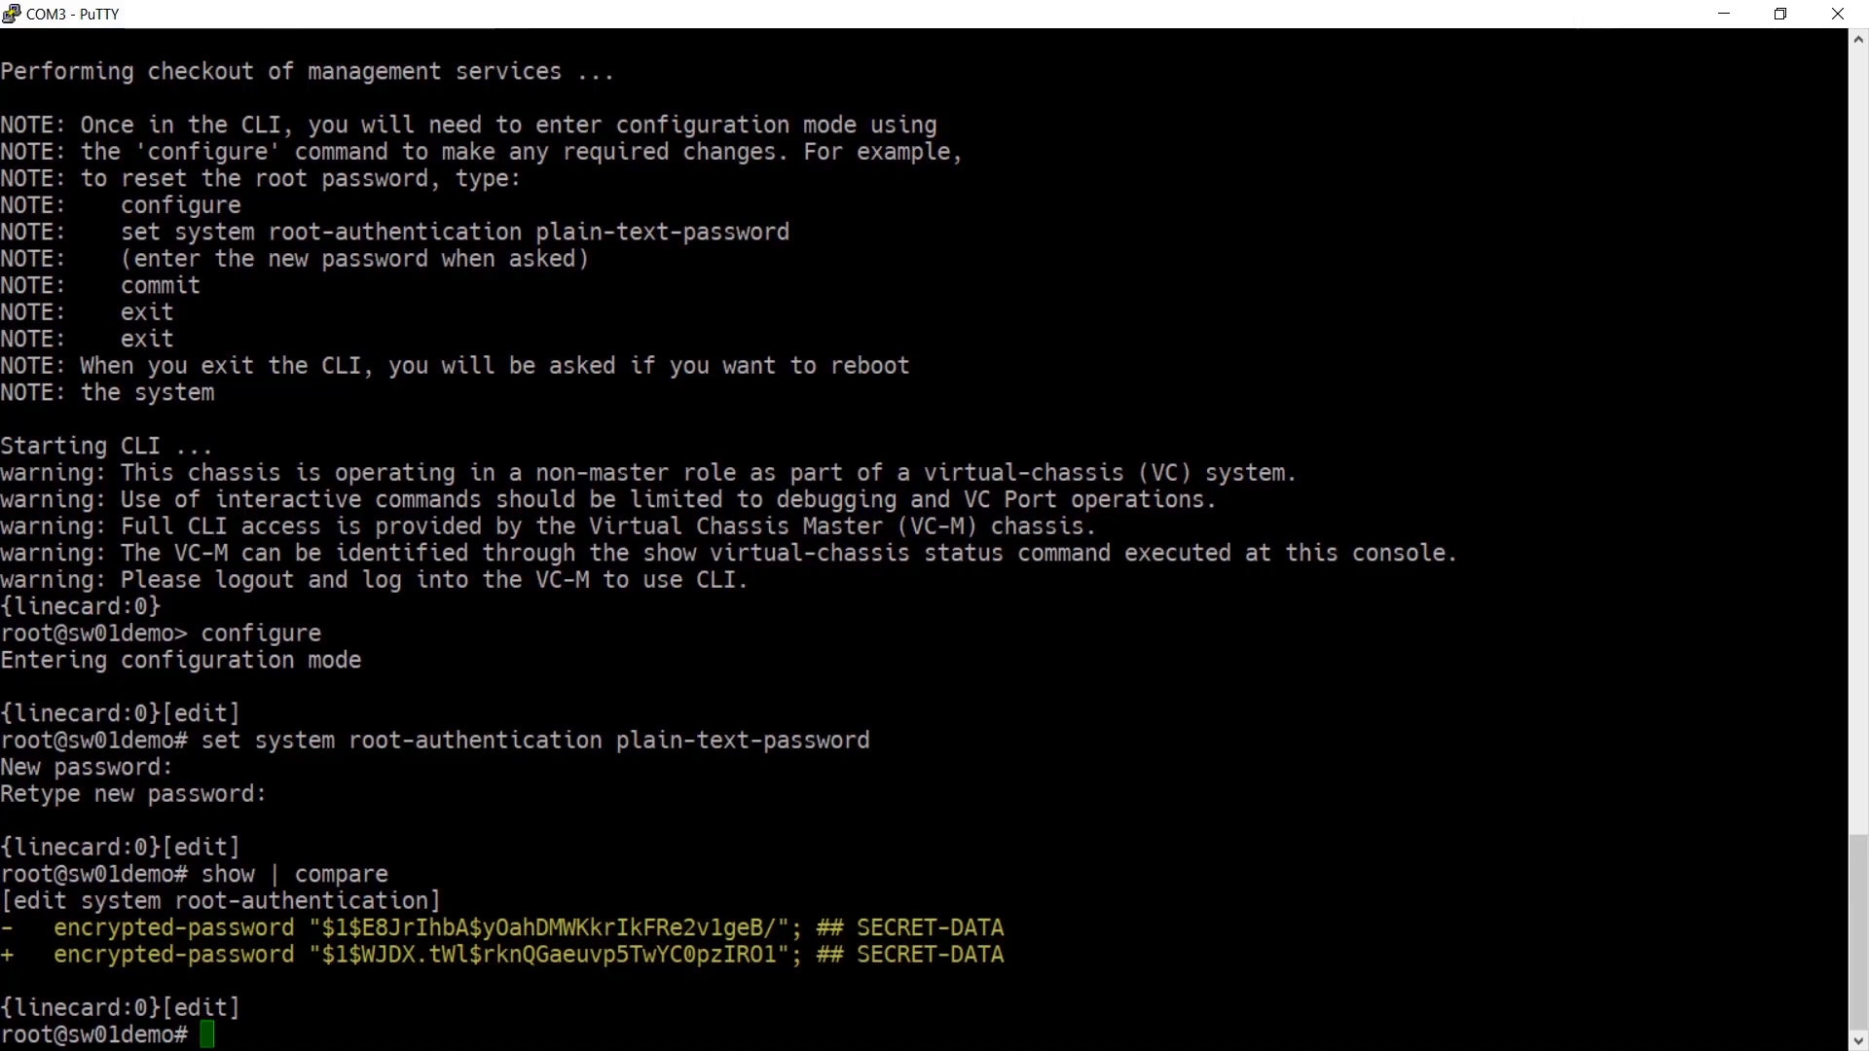
pyautogui.write('c')
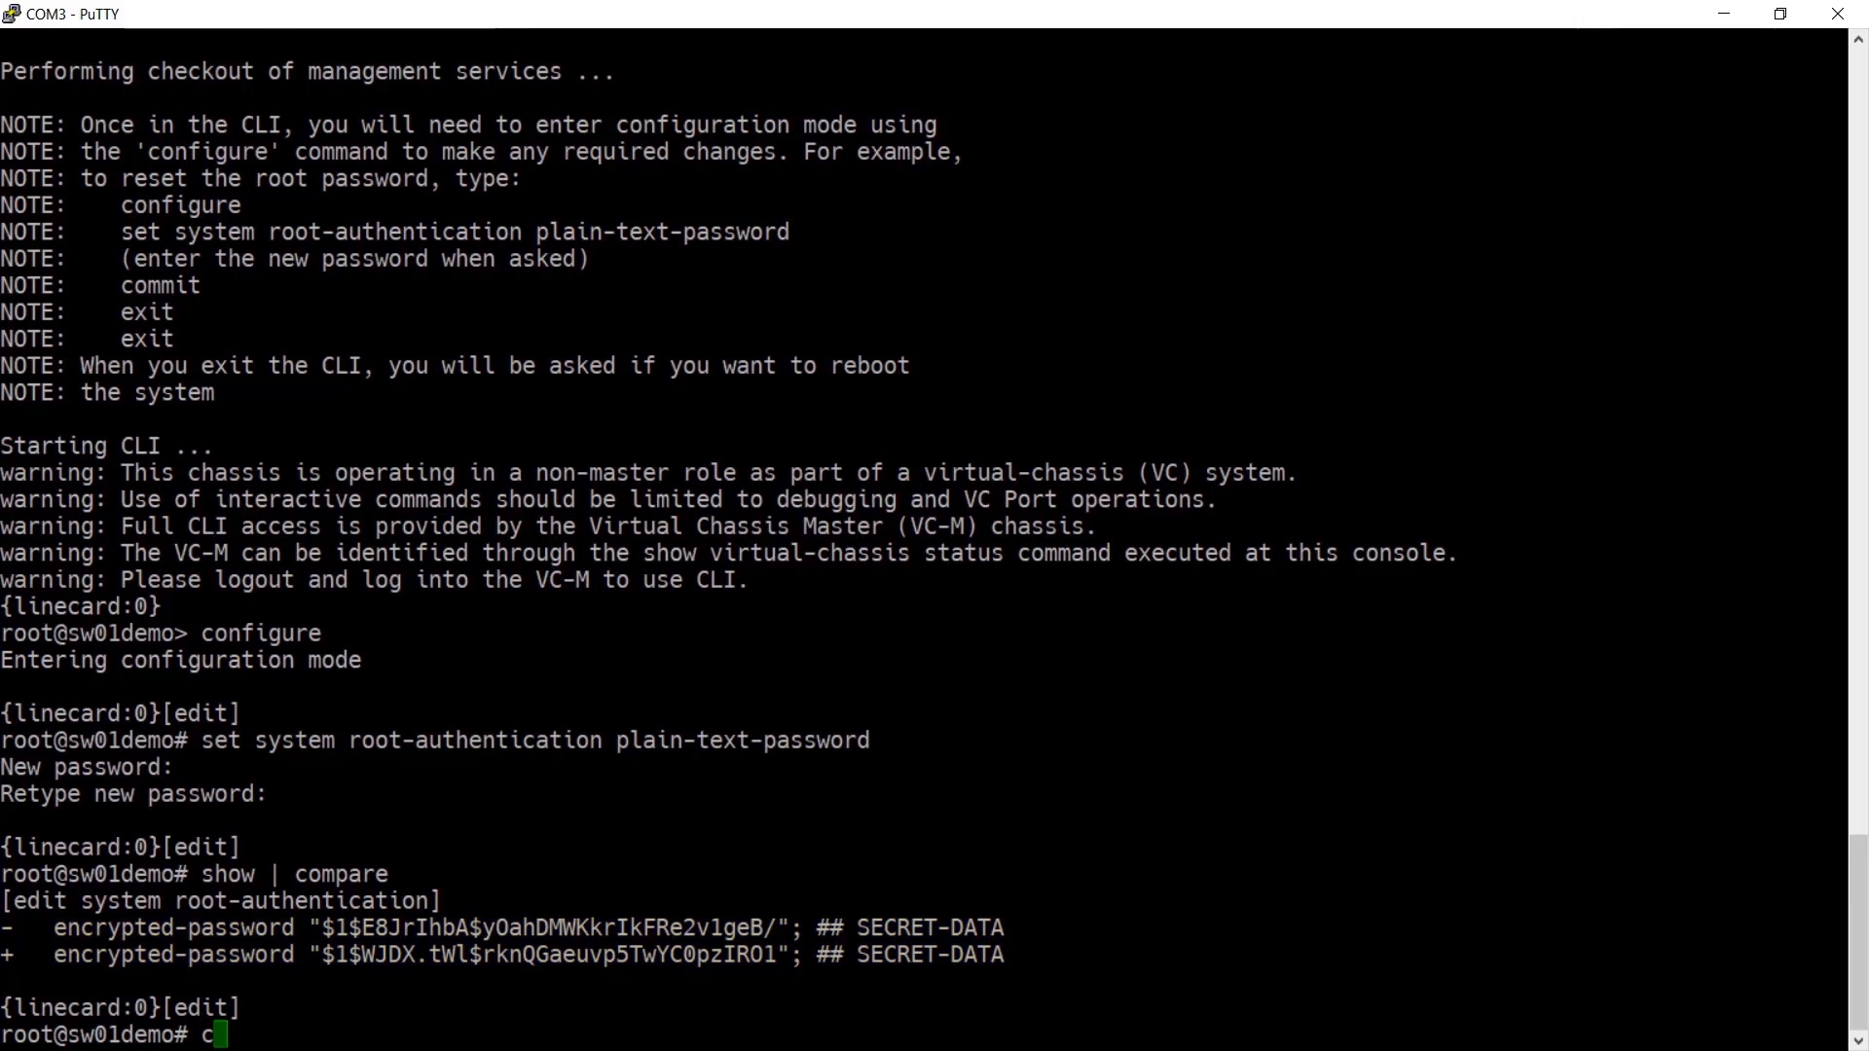
# - Commit and-quit the new root password, then exit the CLI to reach the reboot prompt
pyautogui.write('ommit and-quit')
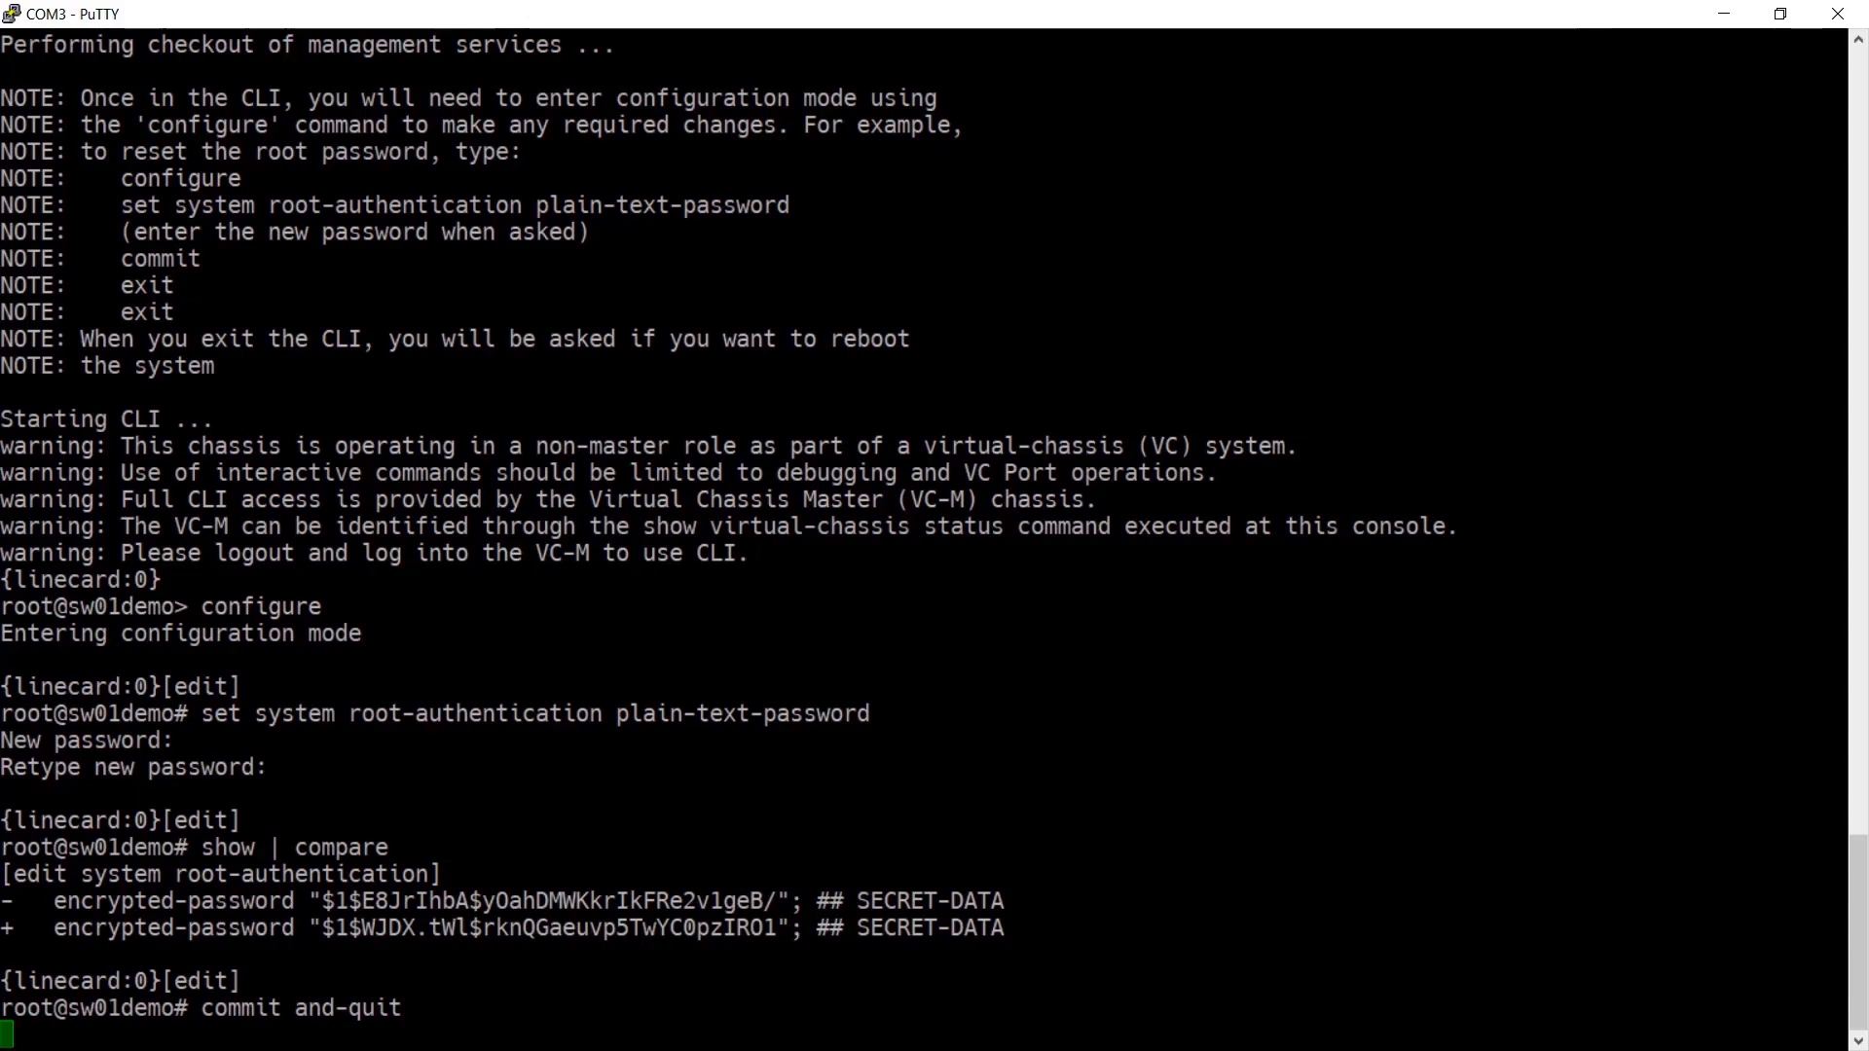
pyautogui.press('Return')
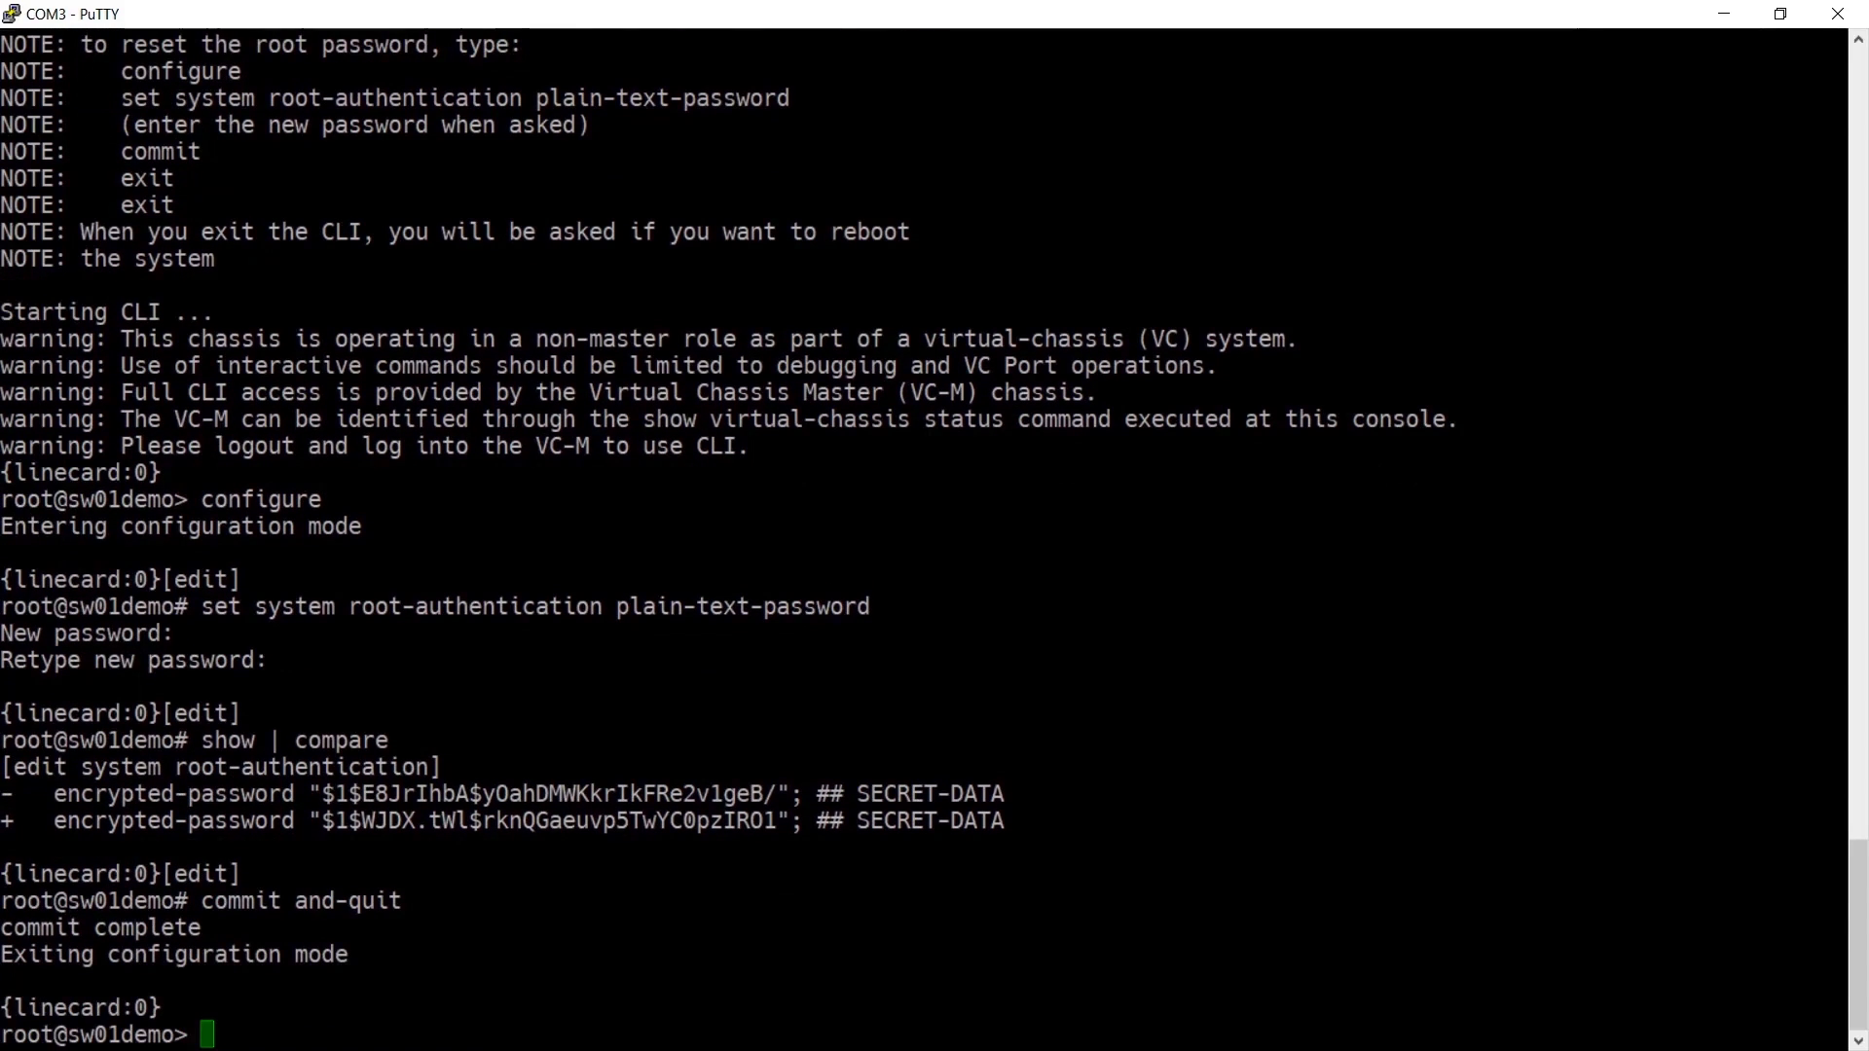
pyautogui.write('exit')
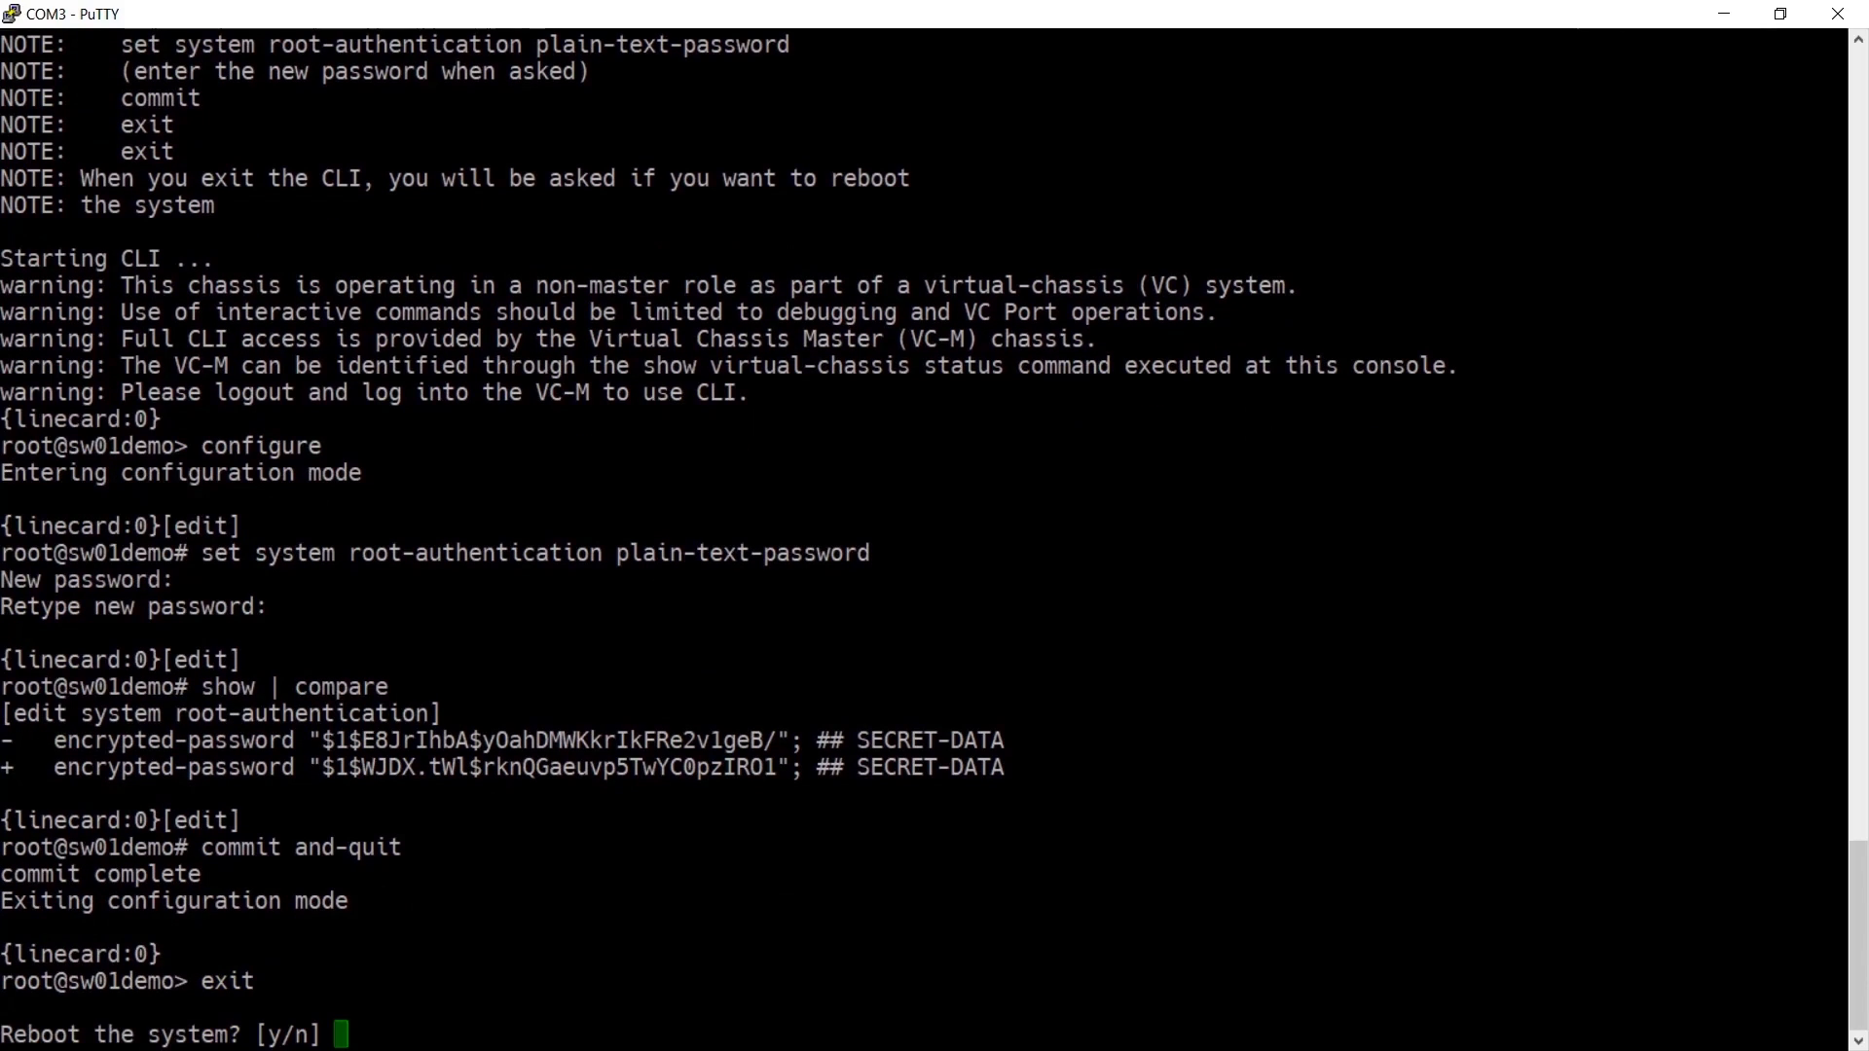
# - Answer 'y' to reboot so the switch syncs disks and restarts
pyautogui.write('y')
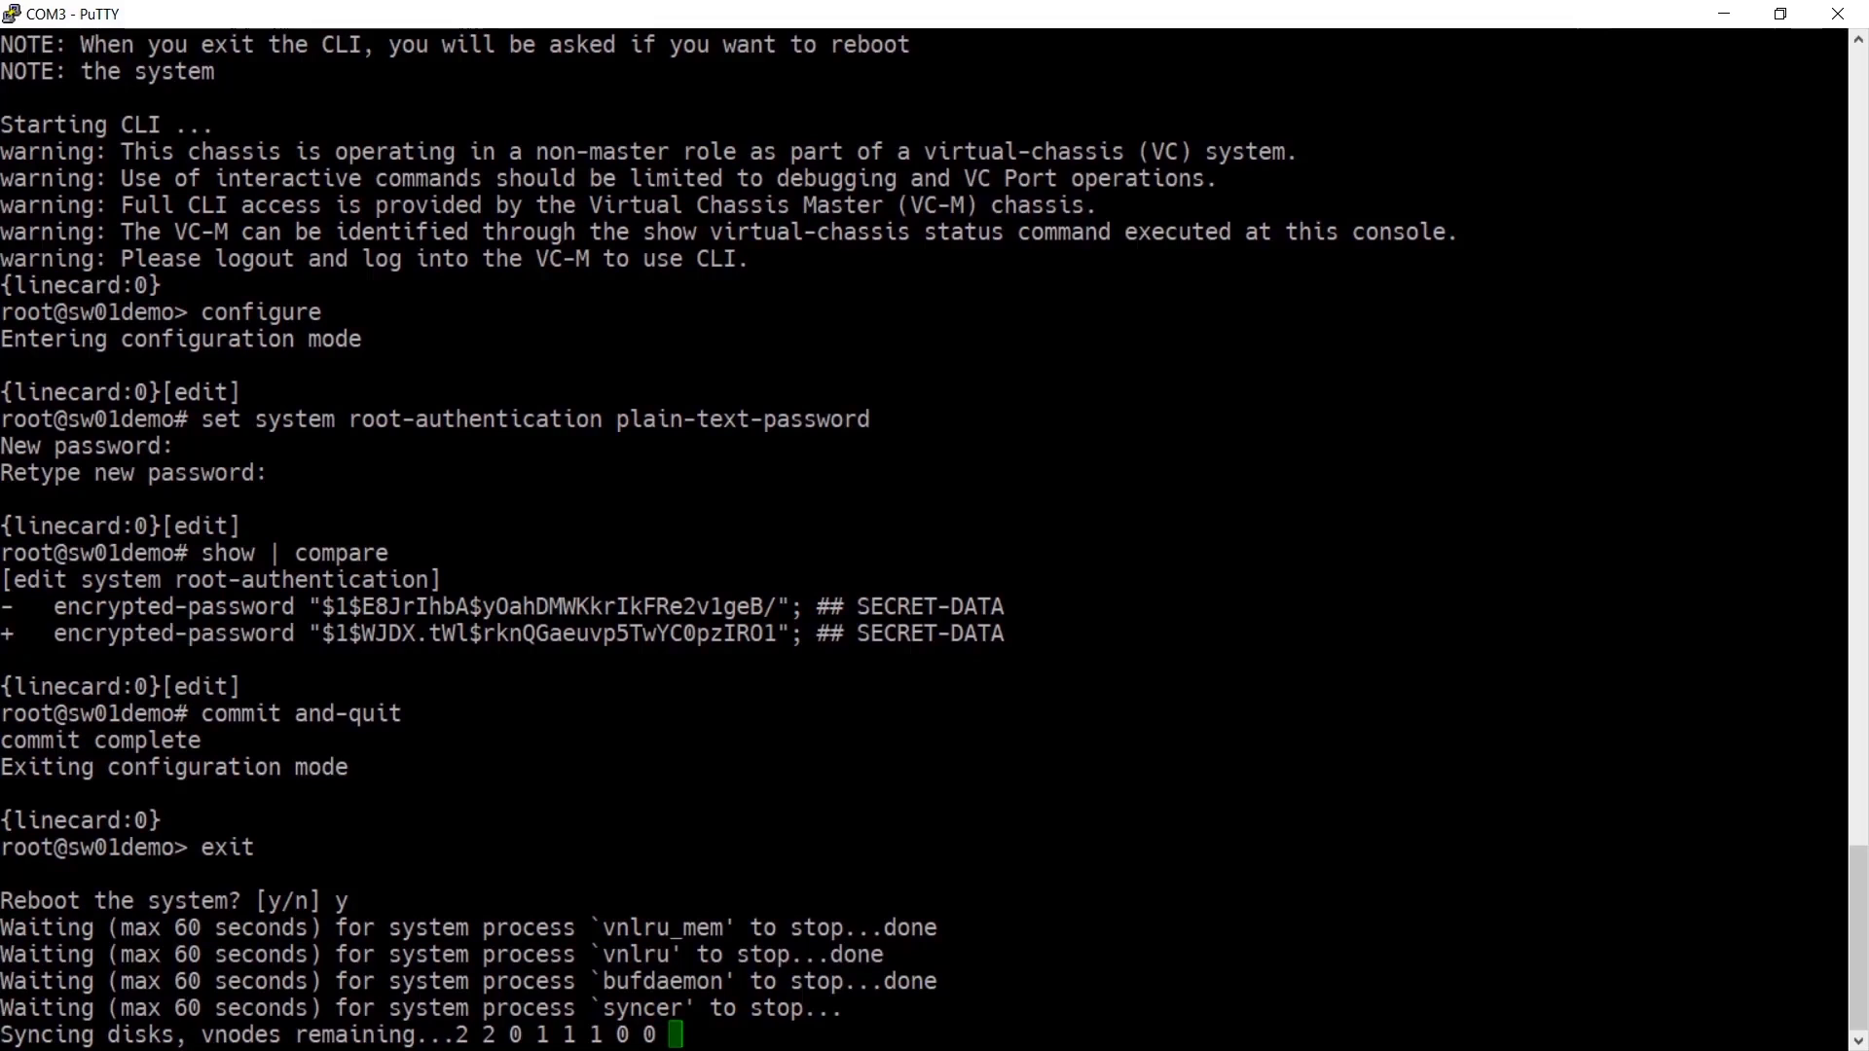
pyautogui.scroll(-3)
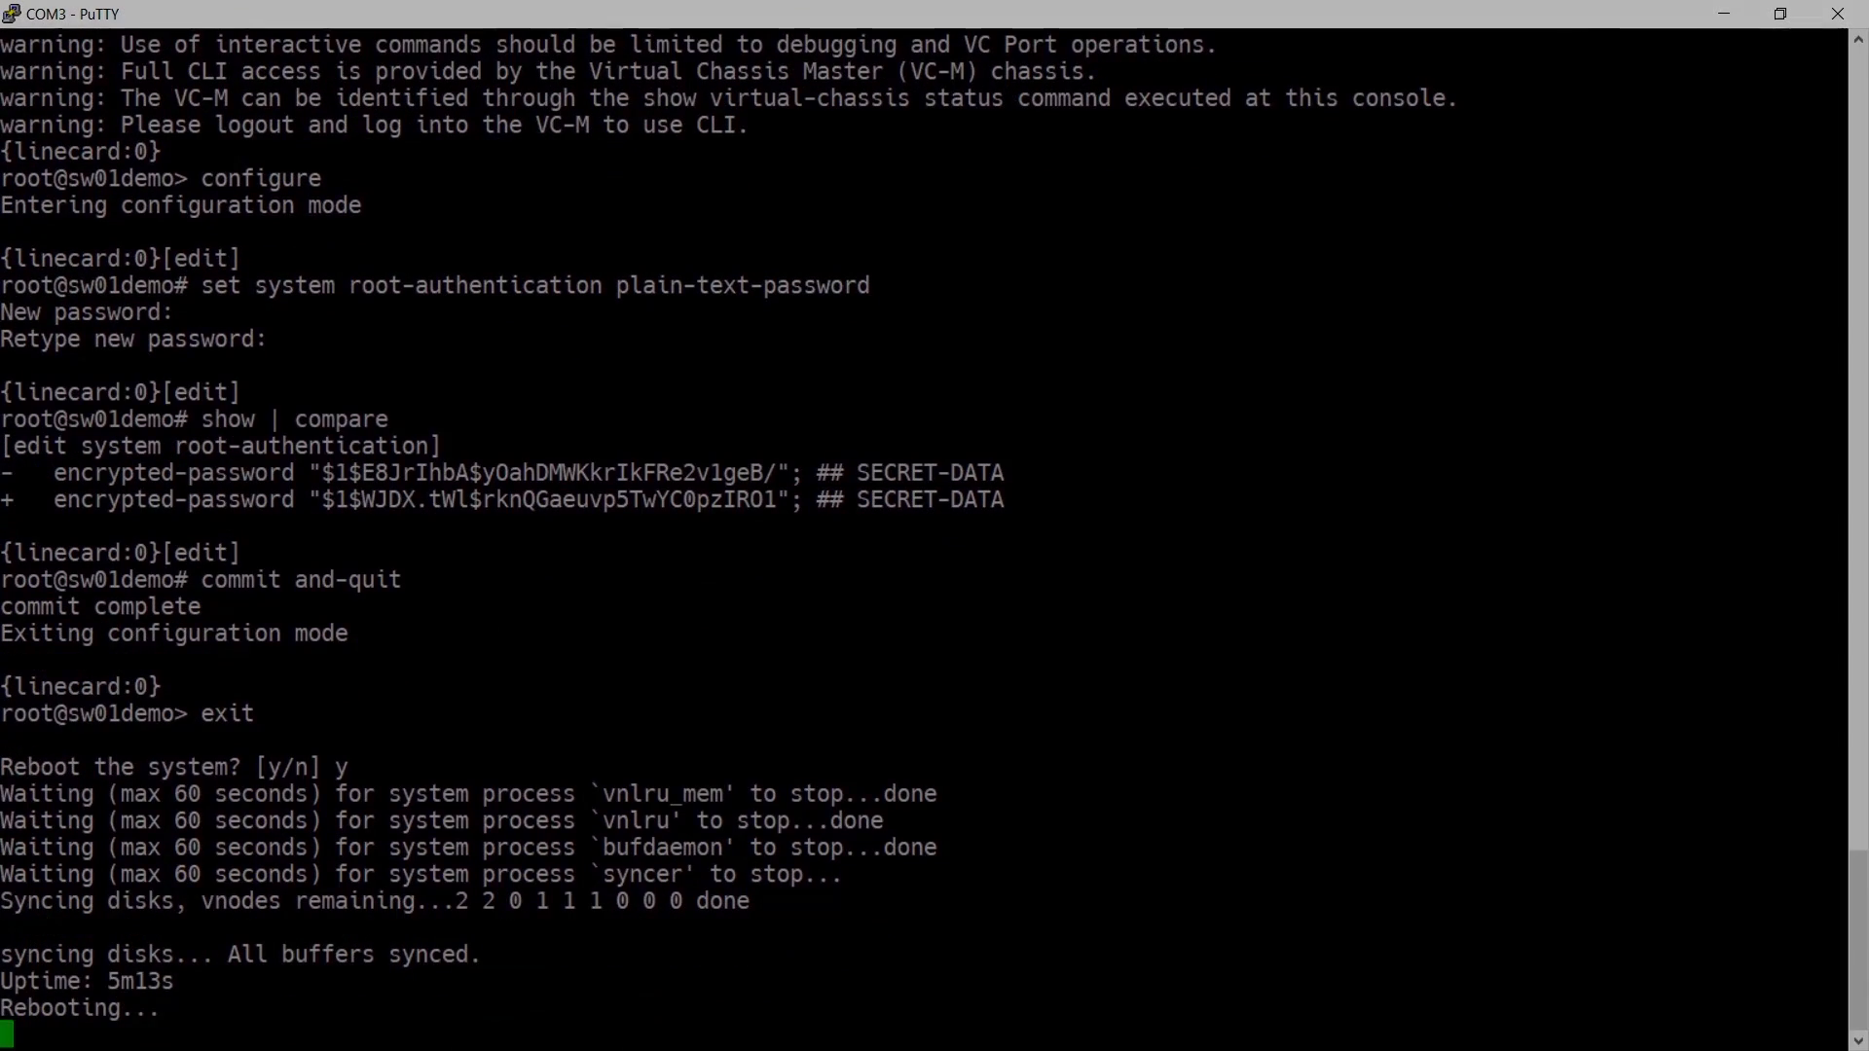